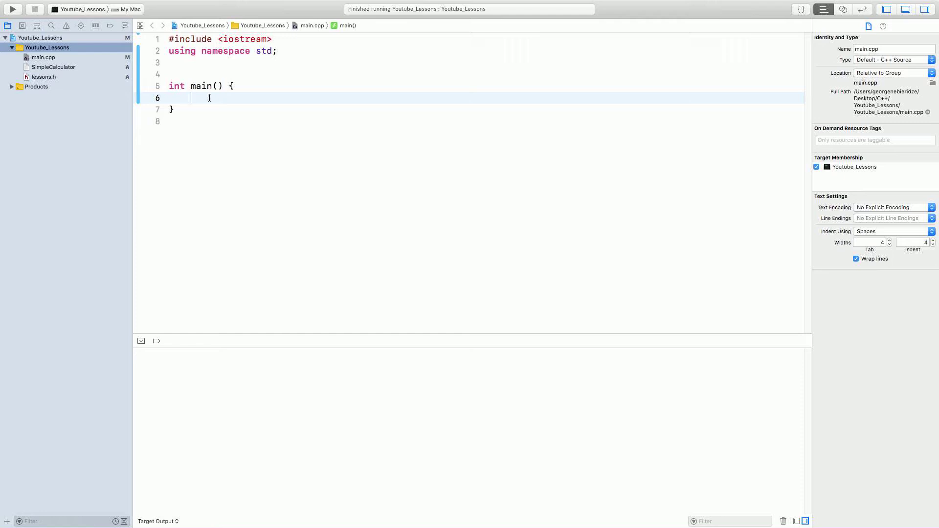
Step: Declare an int variable g inside main, writing int g = 5; before trimming it to int g
{"action": "type", "text": "int"}
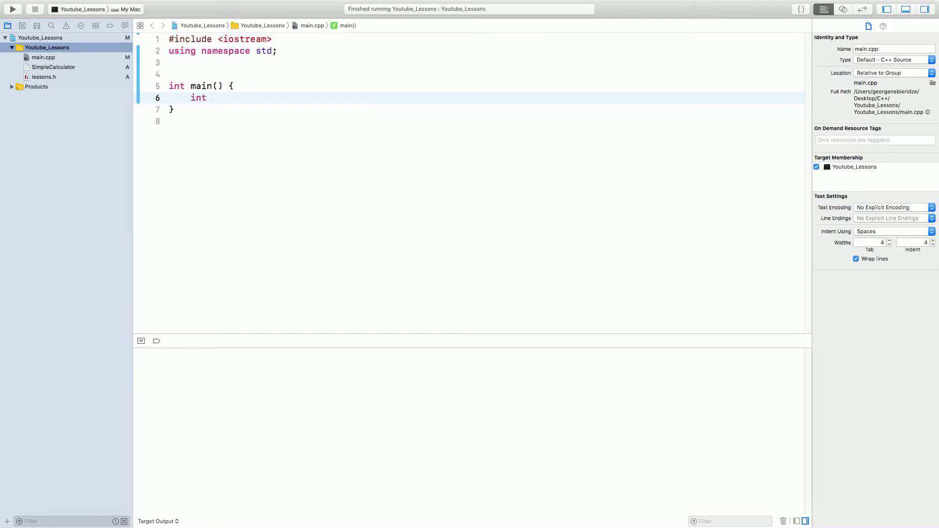
{"action": "type", "text": "g = 5"}
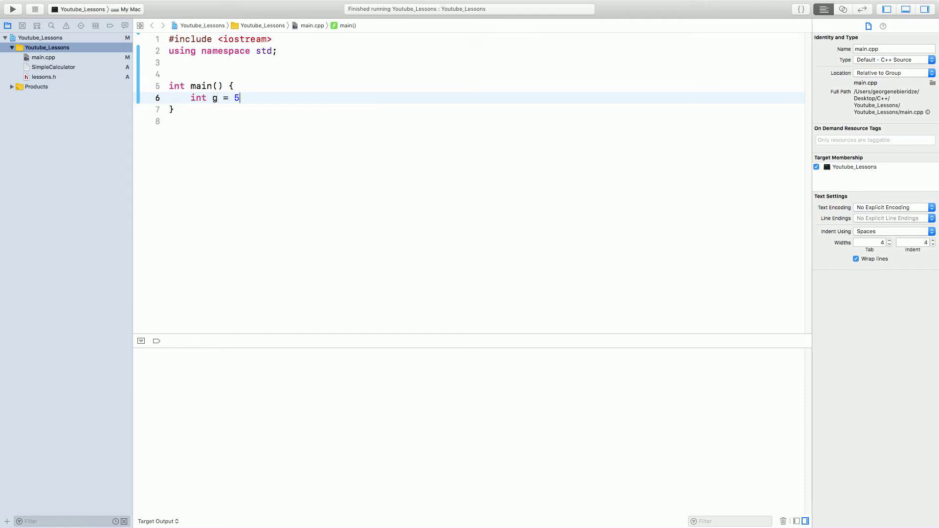
{"action": "type", "text": ";"}
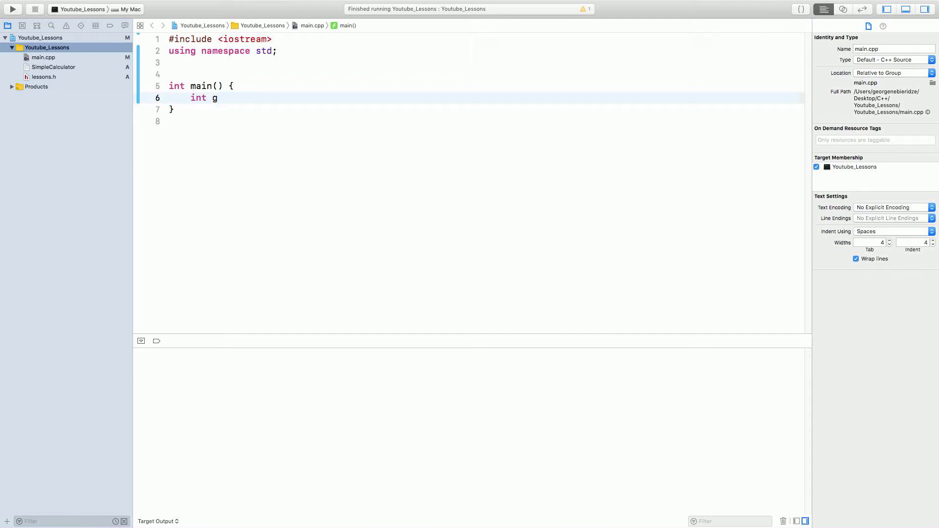
Step: Turn g into a four-element int array with an empty brace initializer
{"action": "type", "text": "["}
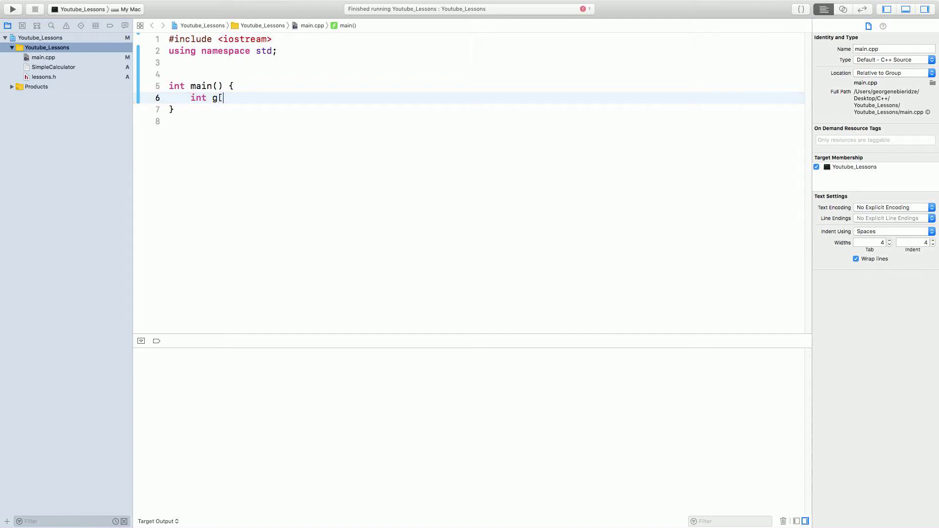
{"action": "type", "text": "]"}
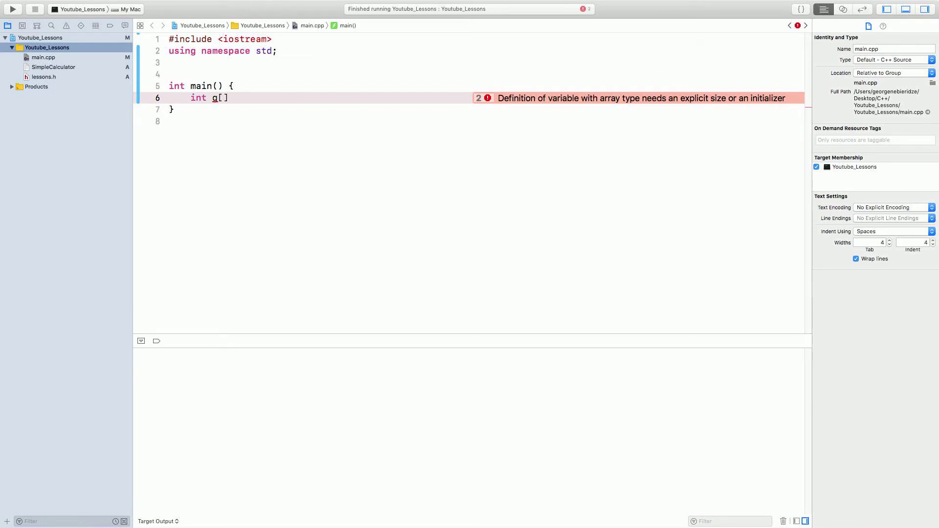
{"action": "type", "text": "4"}
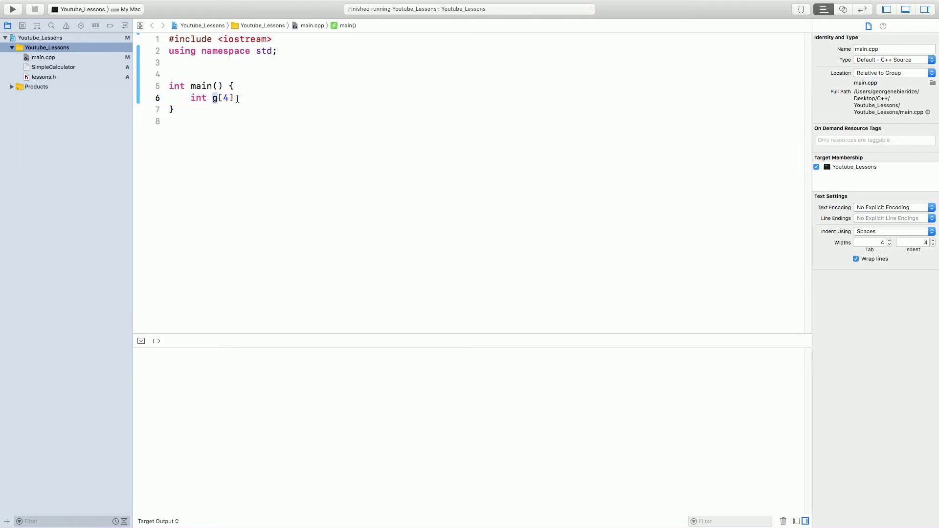
{"action": "type", "text": "="}
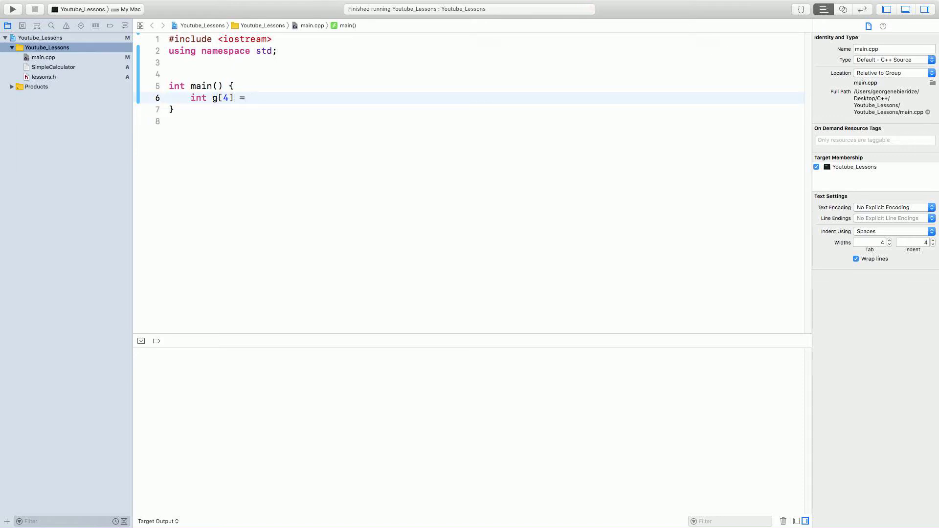
{"action": "type", "text": "{};"}
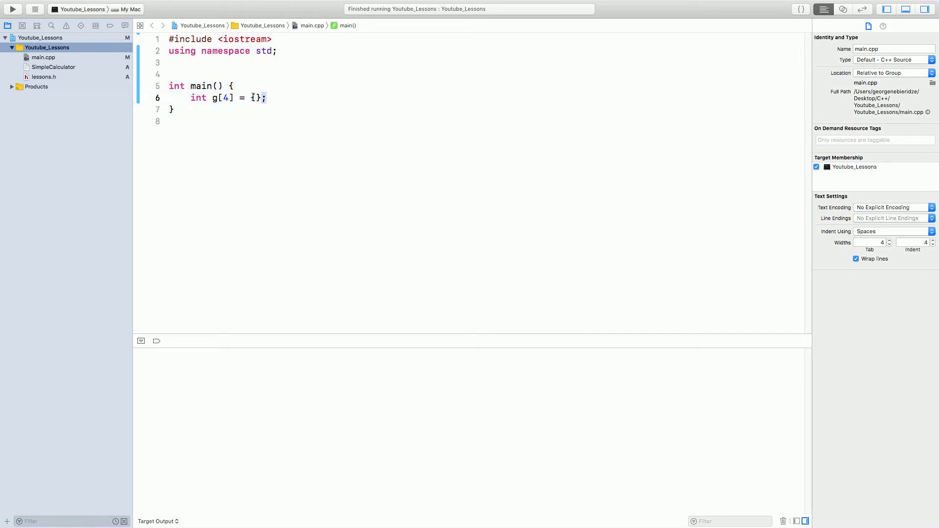
Step: Fill the initializer with the values 3, 2, 9, 0
{"action": "left_click", "coordinate": [255, 98]}
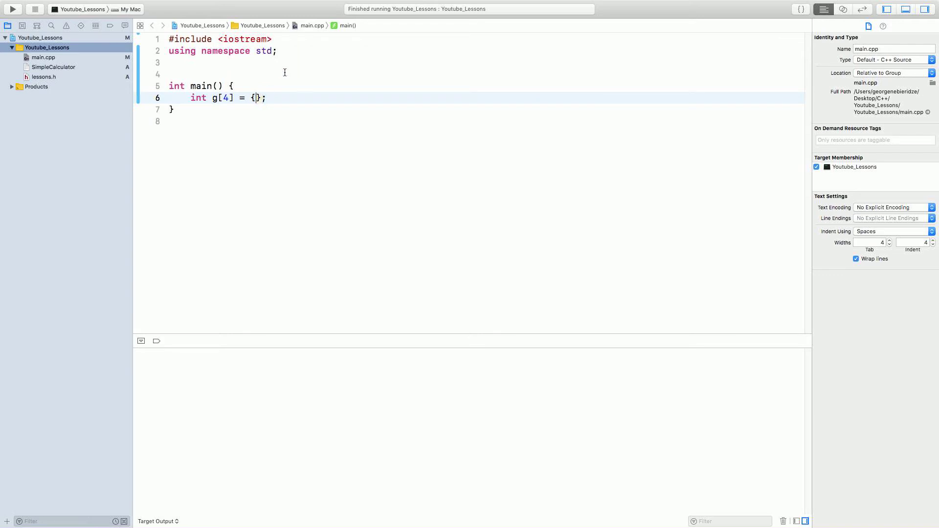
{"action": "type", "text": "3,"}
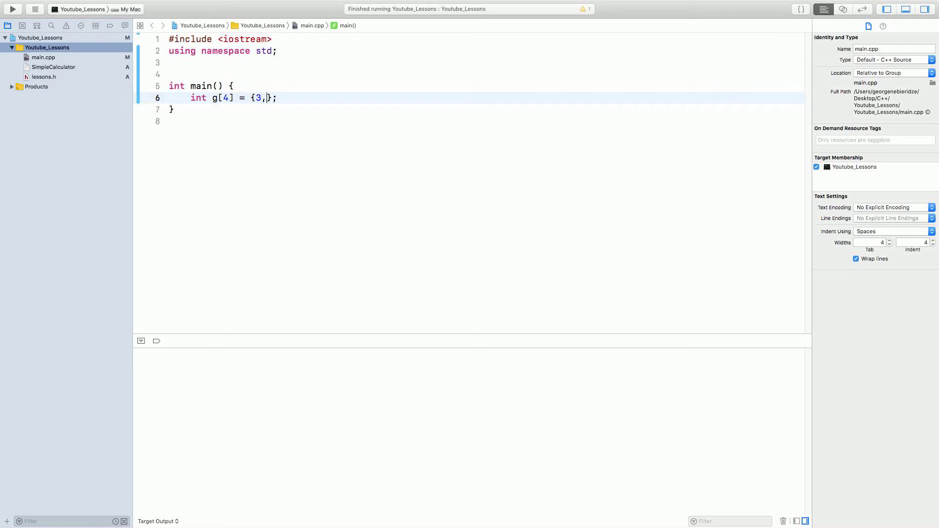
{"action": "type", "text": "2, 9"}
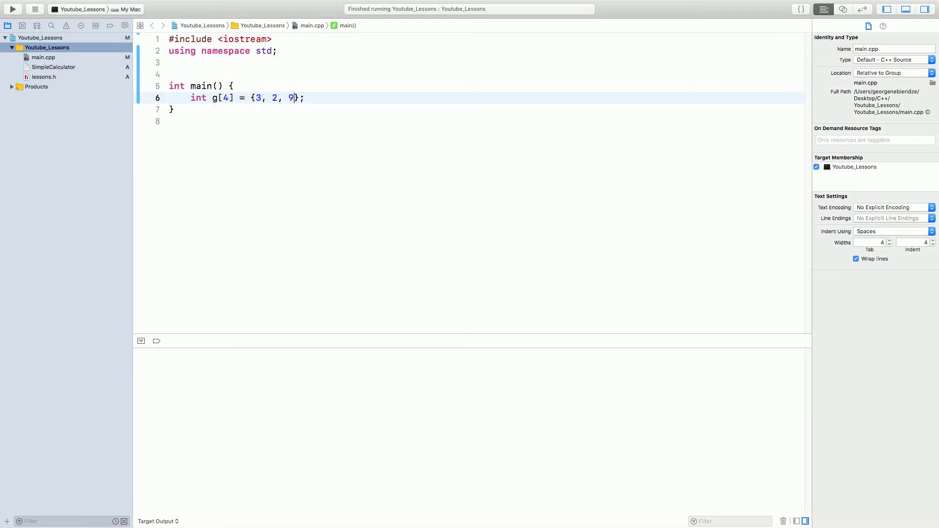
{"action": "type", "text": ", 0"}
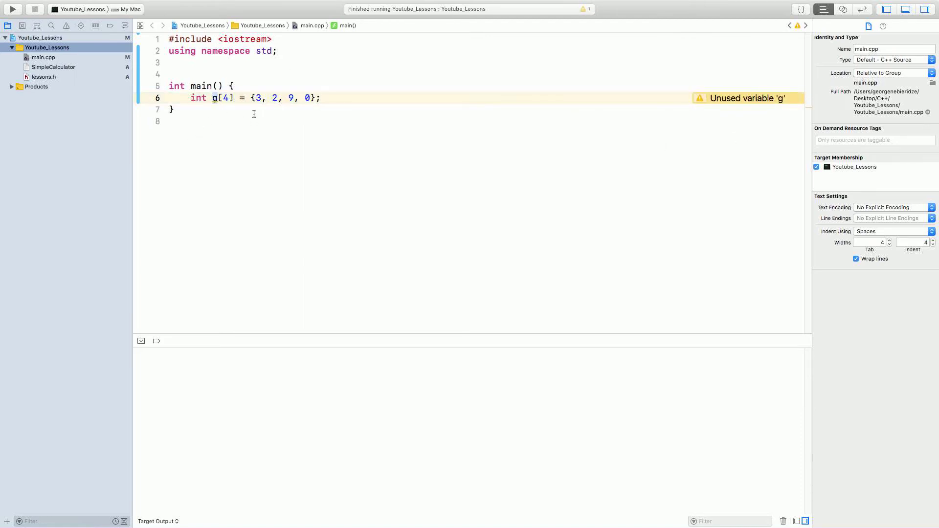
Step: Add the line cout << g[1] << endl; to print the second element
{"action": "left_click_drag", "start_coordinate": [255, 98], "coordinate": [312, 98]}
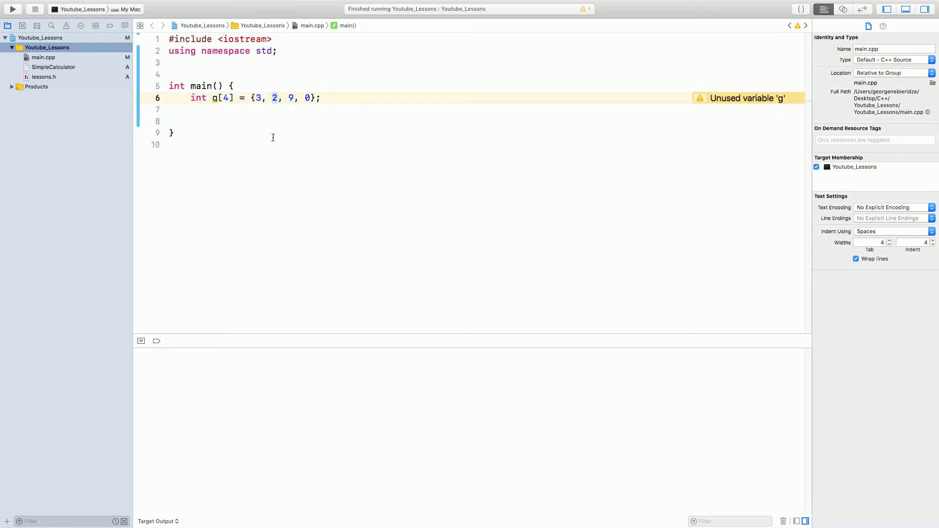
{"action": "type", "text": "cout <<"}
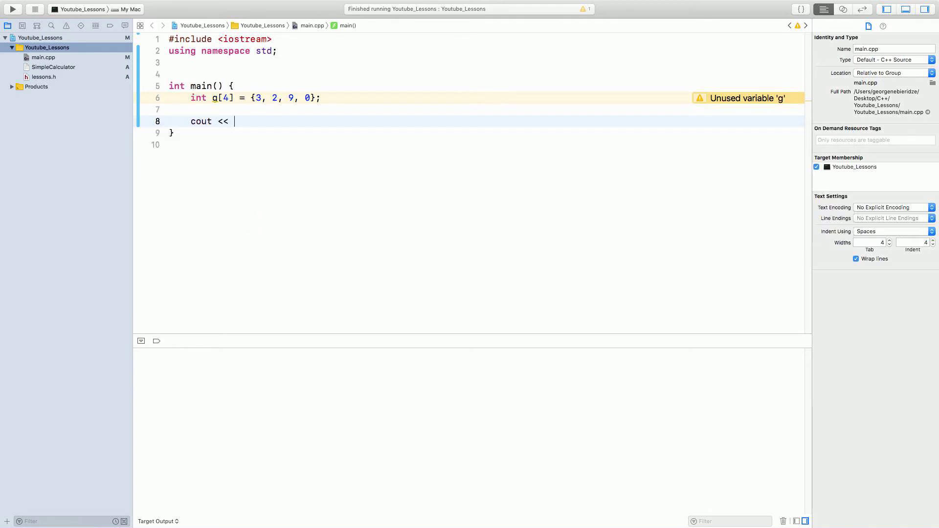
{"action": "type", "text": "g[1]"}
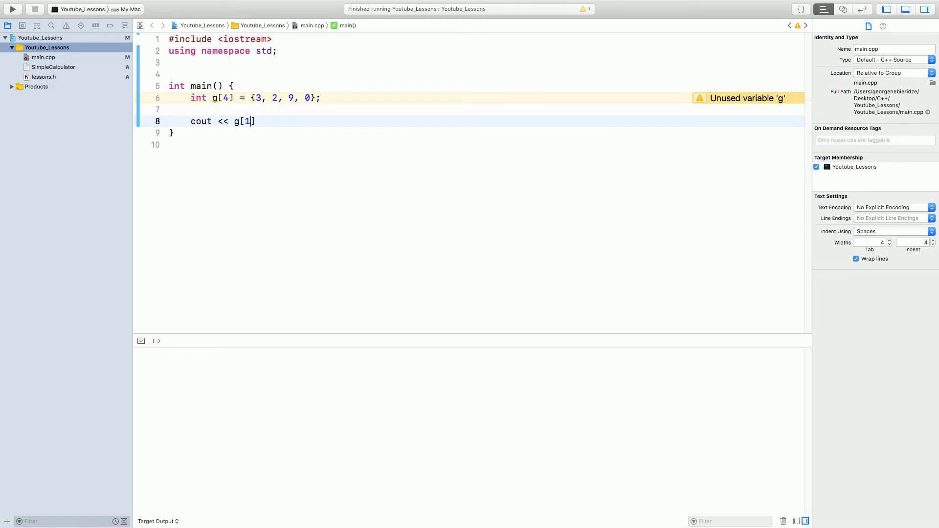
{"action": "type", "text": "<< endl;"}
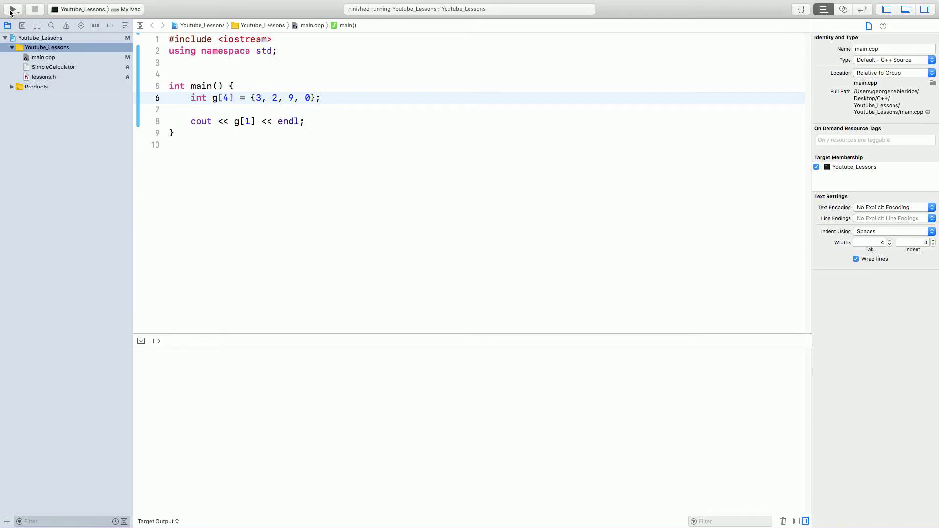
Step: Run the program so the console shows 2, then select the index to change it to 0
{"action": "left_click", "coordinate": [12, 9]}
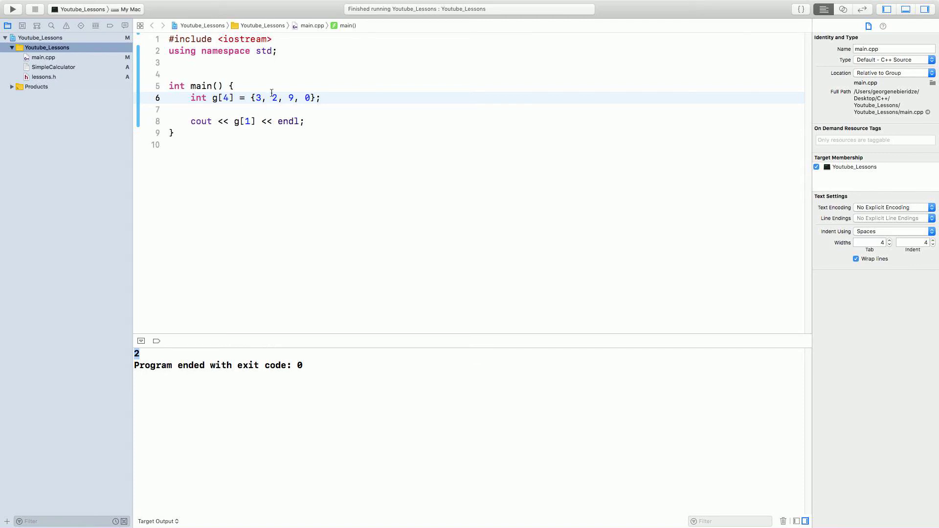
{"action": "double_click", "coordinate": [274, 98]}
{"action": "type", "text": "0"}
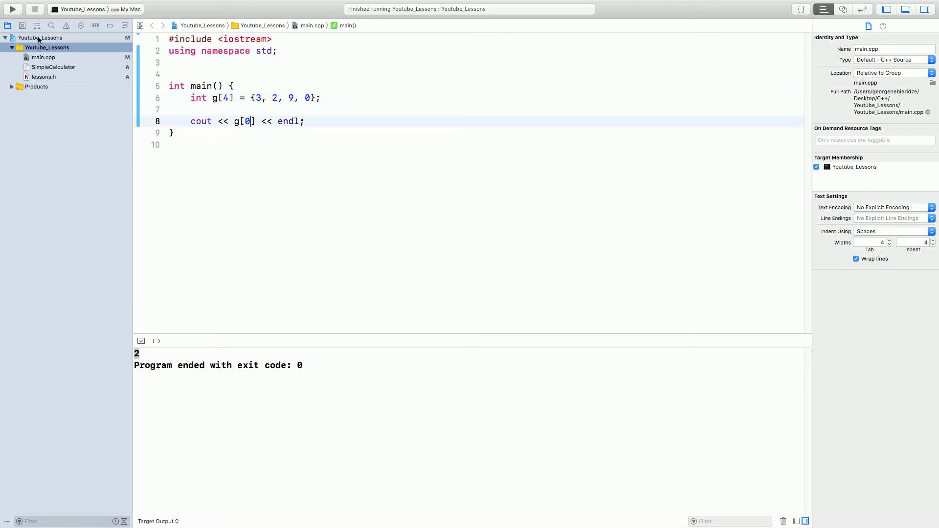
Step: Run main.cpp so the console prints 3 for g[0], then place the cursor on empty line 7
{"action": "left_click", "coordinate": [12, 9]}
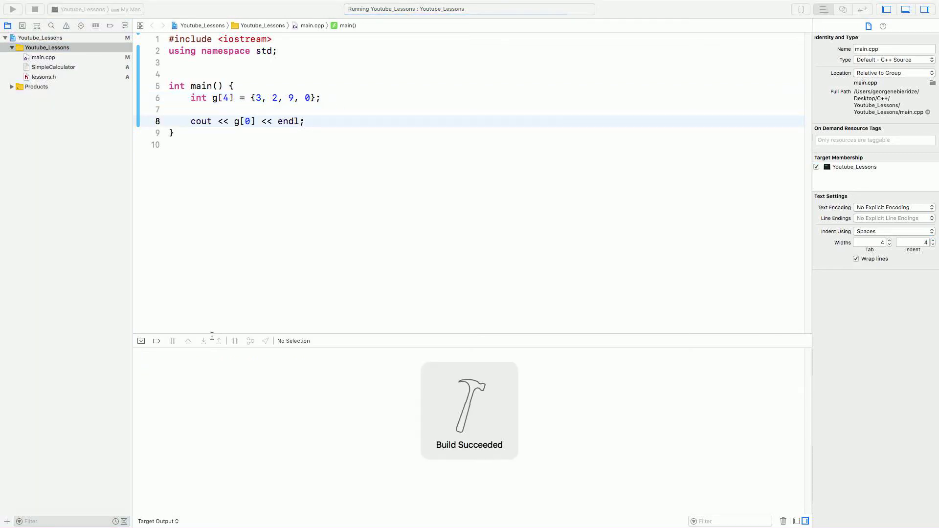
{"action": "left_click", "coordinate": [12, 8]}
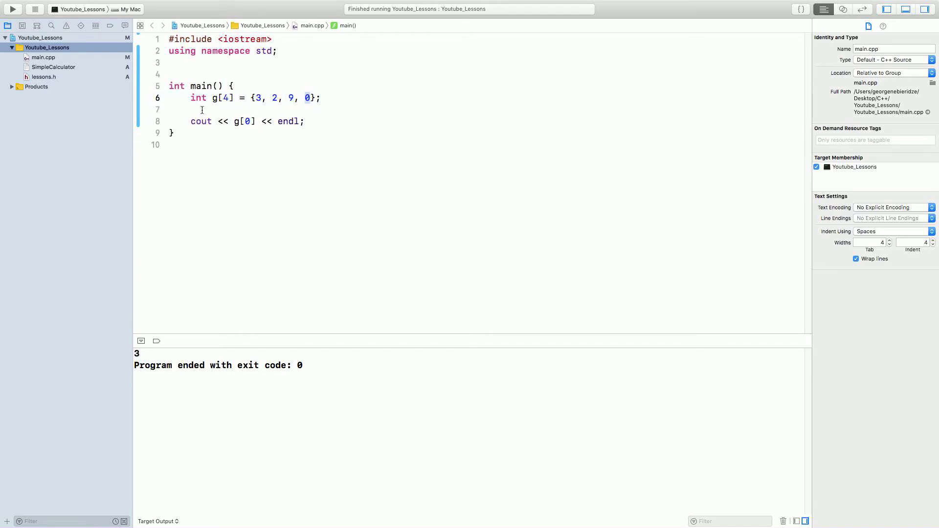
{"action": "left_click", "coordinate": [203, 110]}
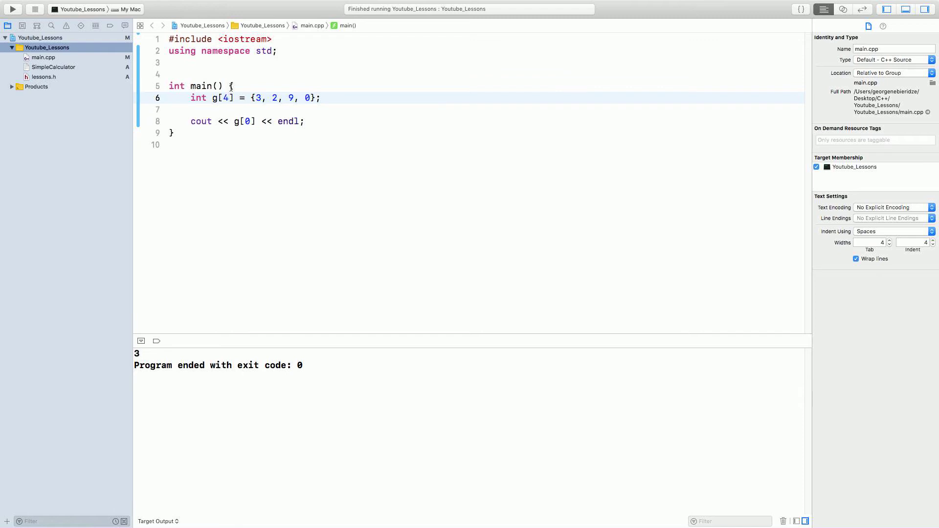
Step: Make g a seven-element array {3, 2, 9, 0, 5, 3, 2} and delete the separate cout lines
{"action": "type", "text": "7"}
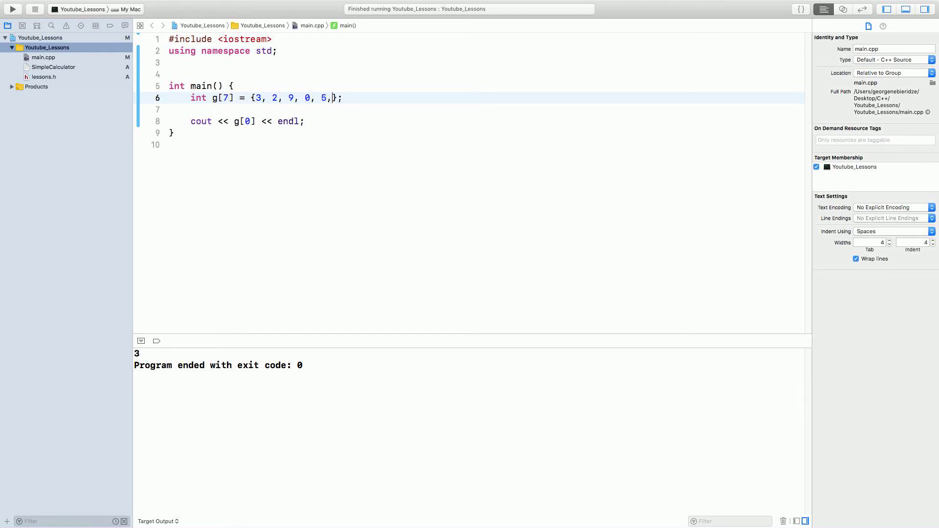
{"action": "type", "text": "3, 2"}
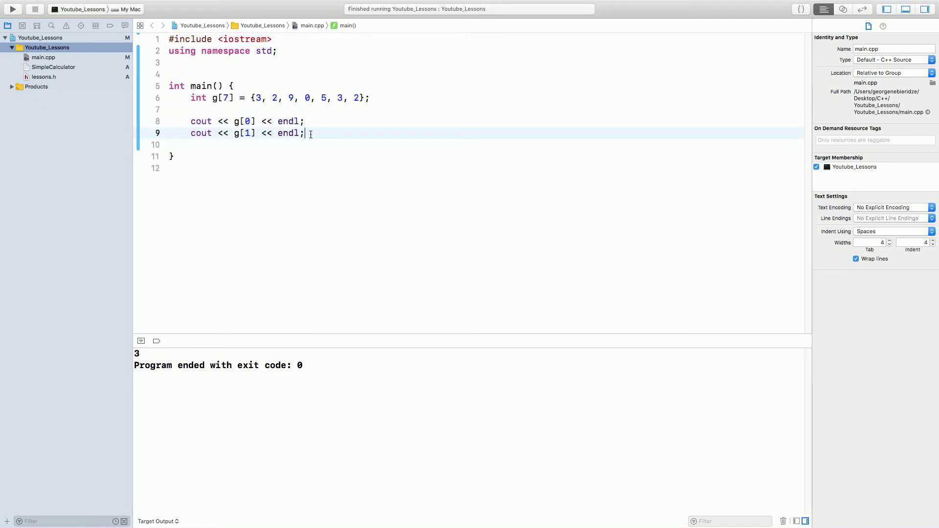
{"action": "type", "text": "cout << g[0] << endl;"}
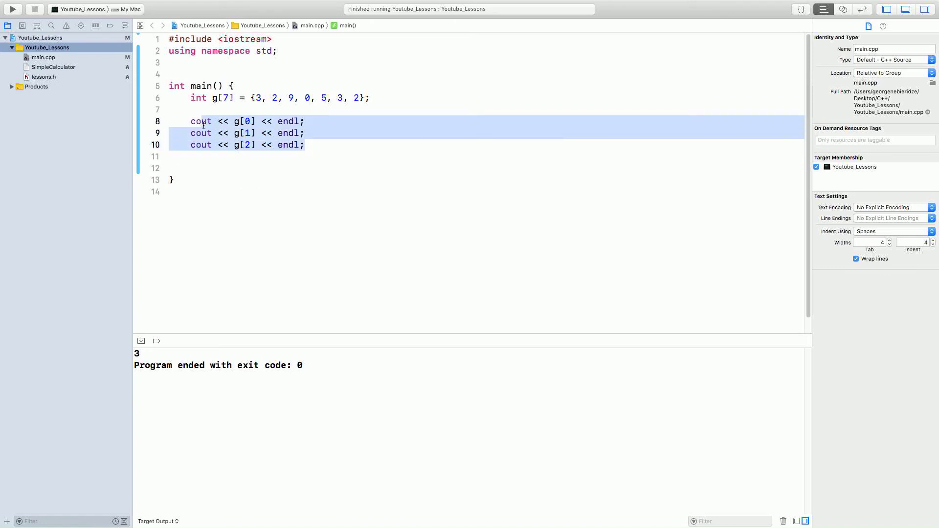
{"action": "key", "text": "Delete"}
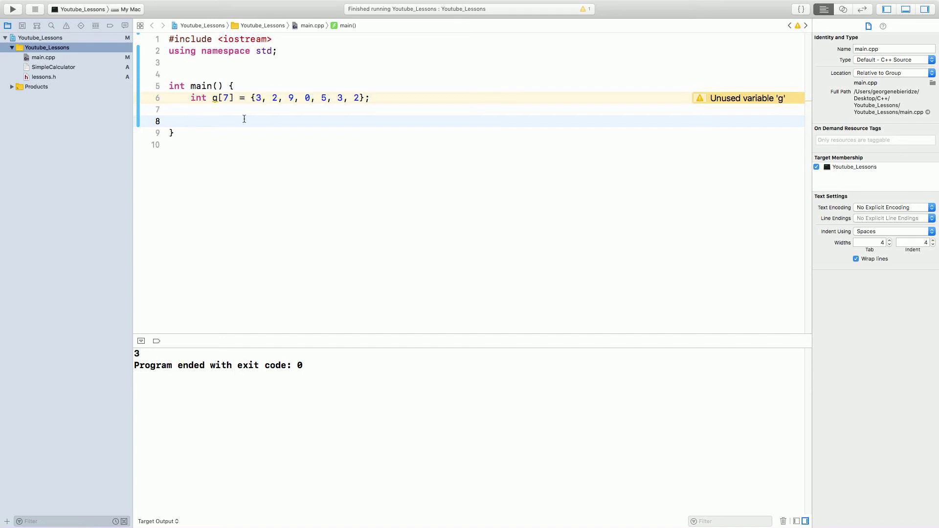
Step: Write the loop header for (int i = 0; i < 7; i++) with its opening brace
{"action": "type", "text": "for ("}
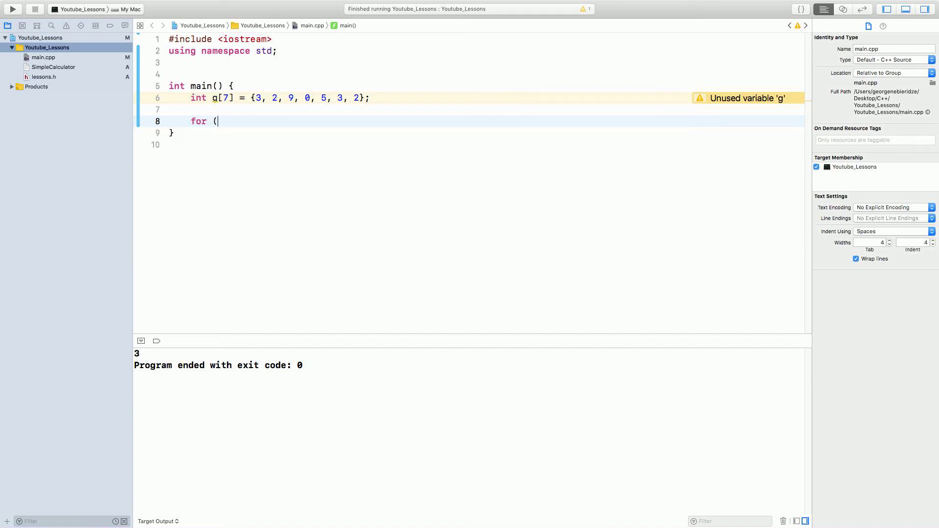
{"action": "type", "text": "int i"}
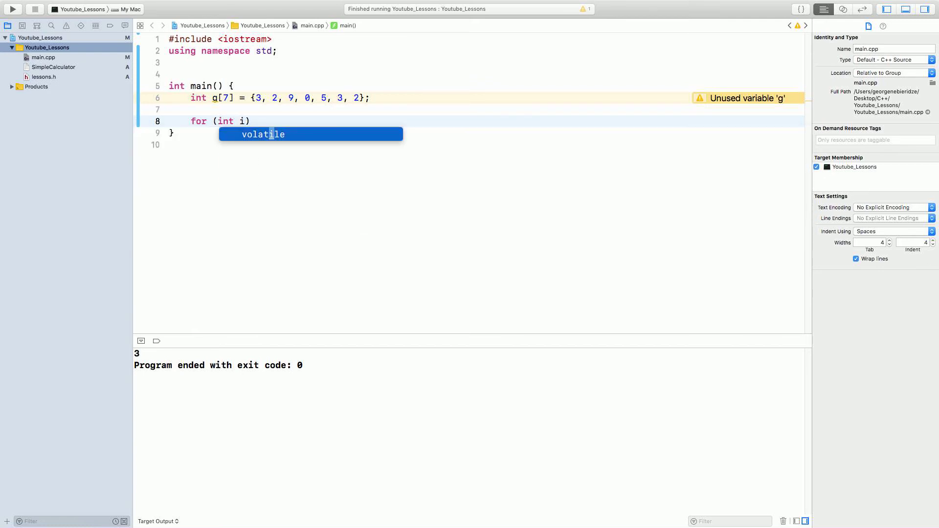
{"action": "type", "text": "= 0;"}
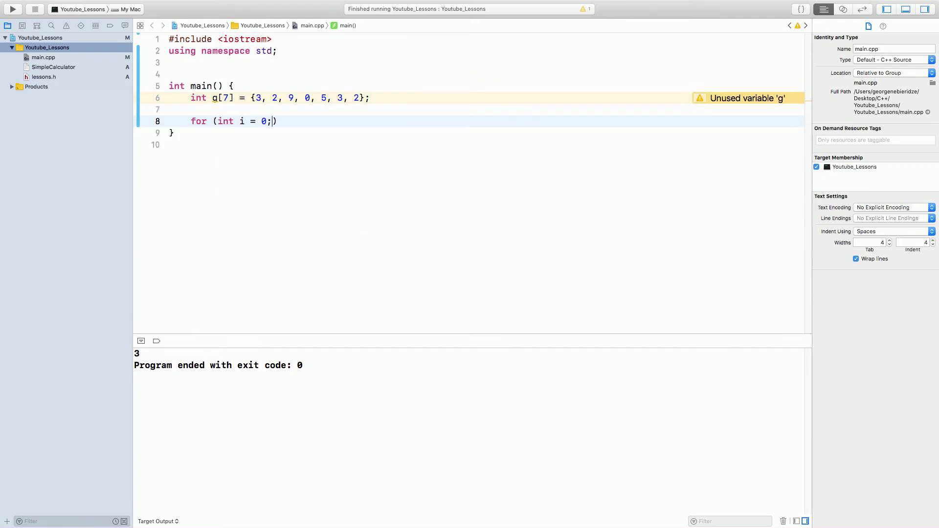
{"action": "type", "text": "i"}
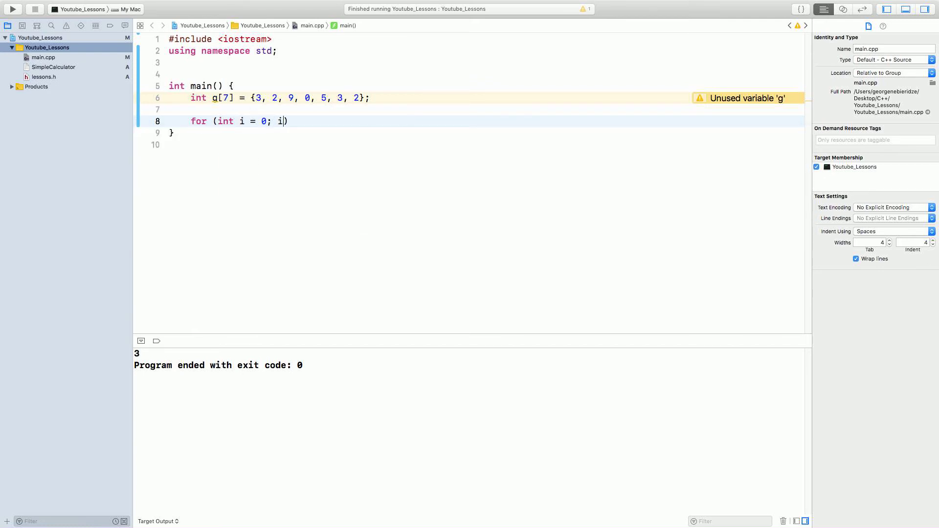
{"action": "type", "text": "< 7"}
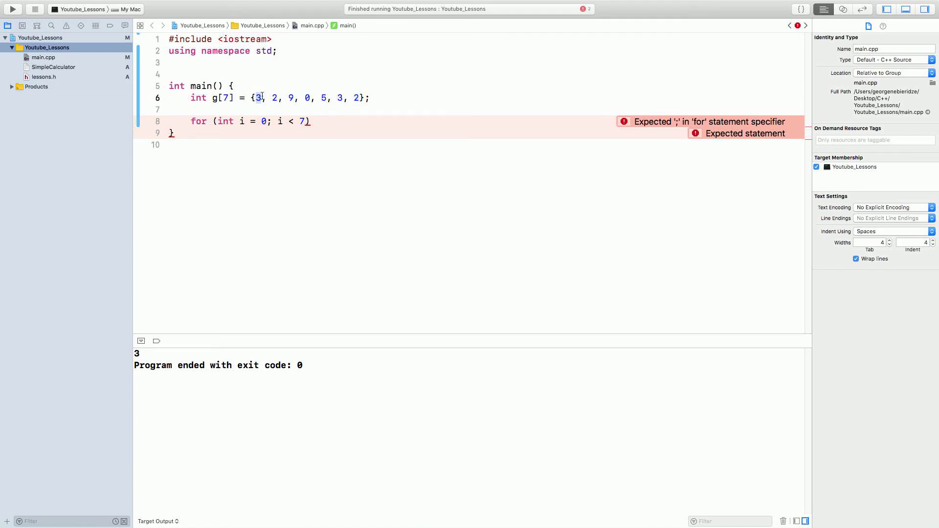
{"action": "left_click_drag", "start_coordinate": [257, 98], "coordinate": [353, 98]}
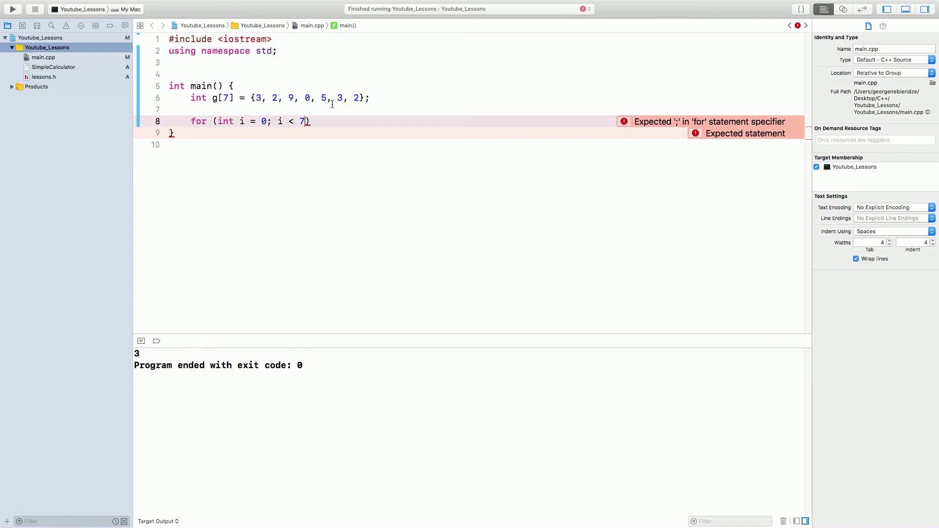
{"action": "type", "text": "; i++)"}
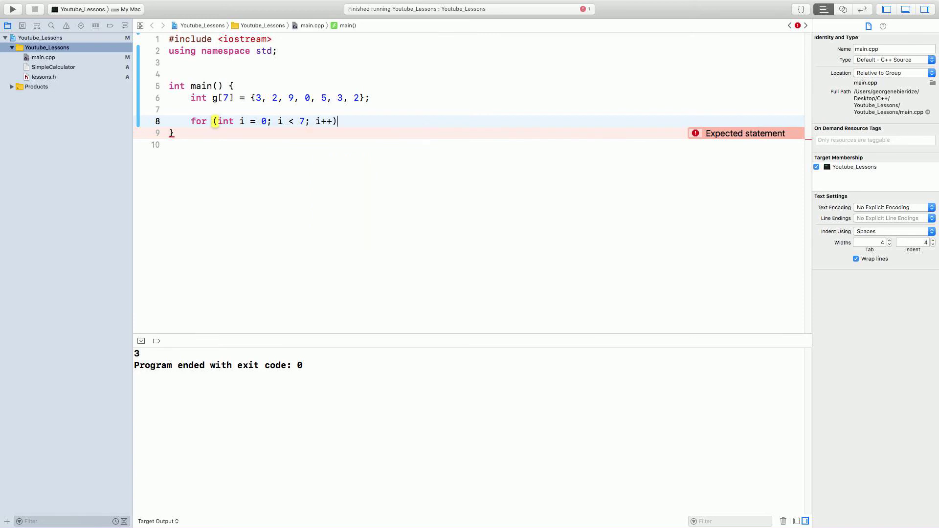
{"action": "type", "text": "{"}
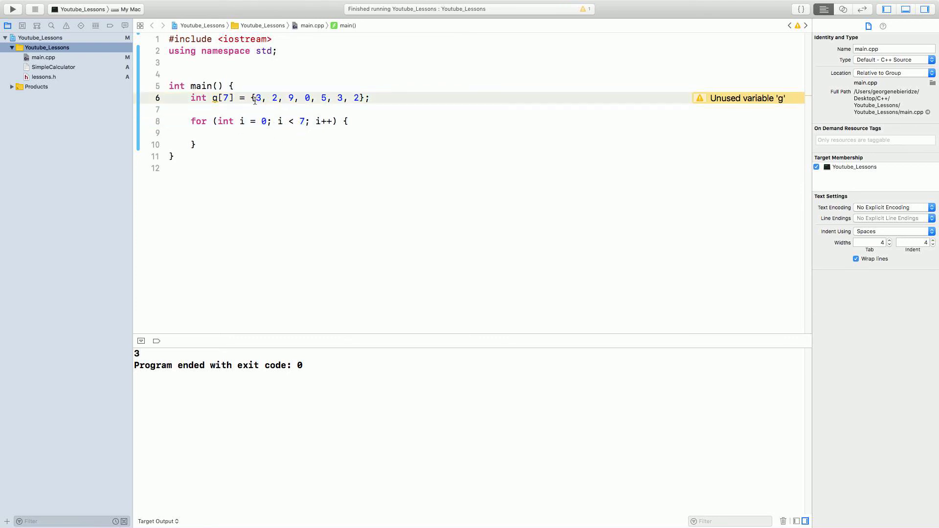
Step: Inside the loop body, write cout << g[i] << endl; to print each element
{"action": "left_click", "coordinate": [228, 133]}
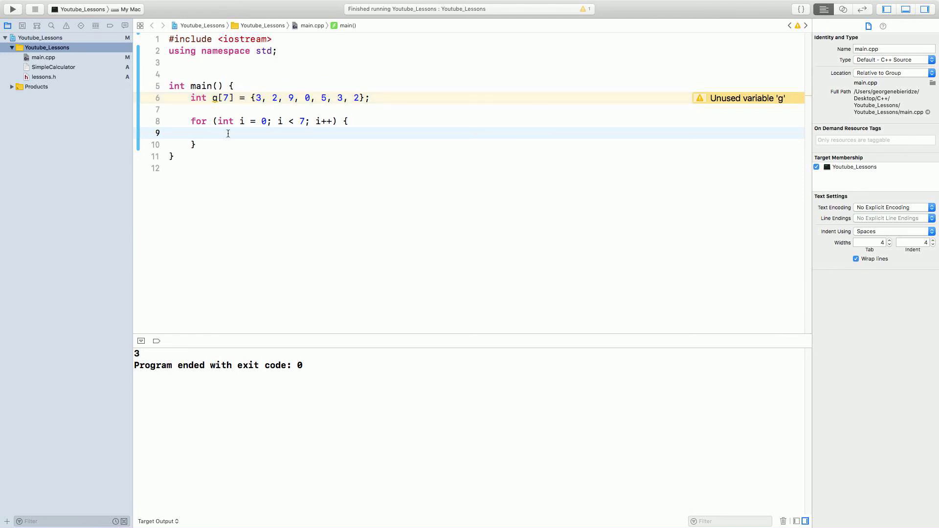
{"action": "type", "text": "cout <<"}
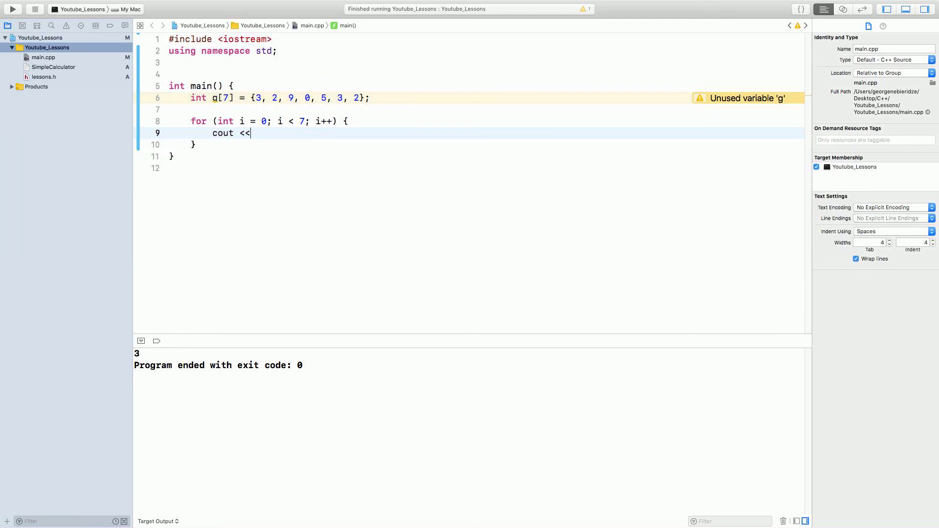
{"action": "type", "text": "g[i] << endl;"}
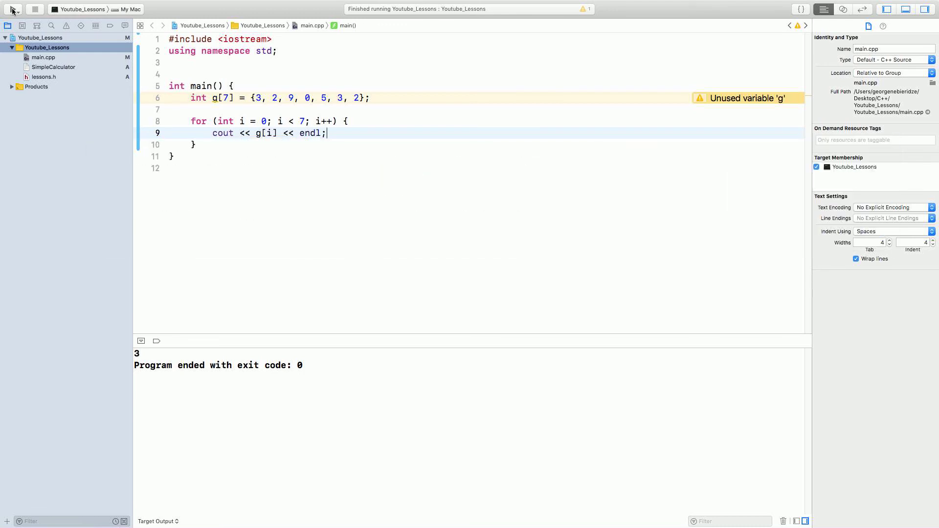
Step: Run the program so the console lists 3, 2, 9, 0, 5, 3, 2 on separate lines
{"action": "left_click", "coordinate": [12, 8]}
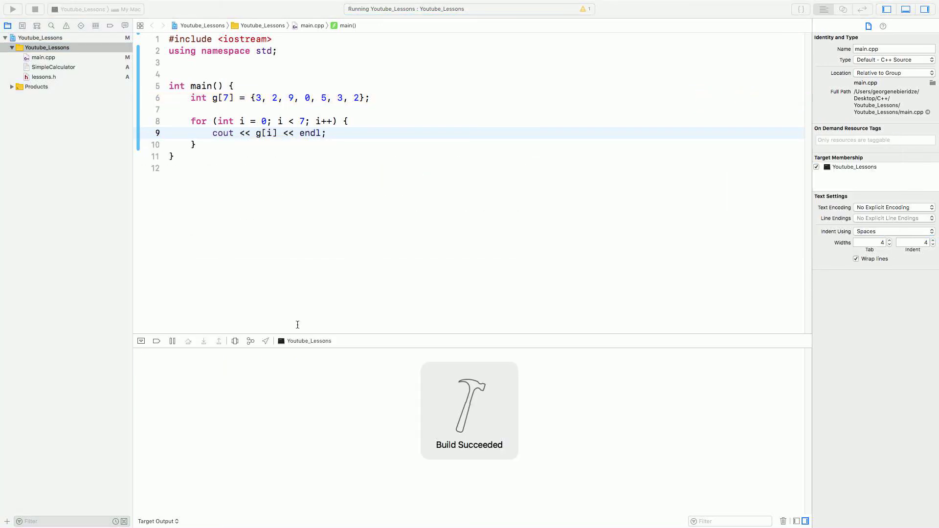
{"action": "left_click", "coordinate": [11, 9]}
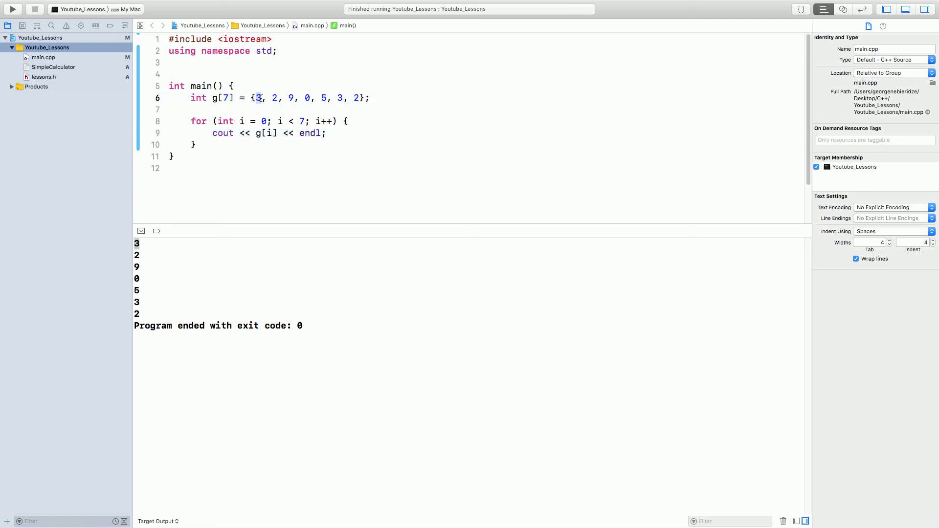
{"action": "left_click", "coordinate": [323, 120]}
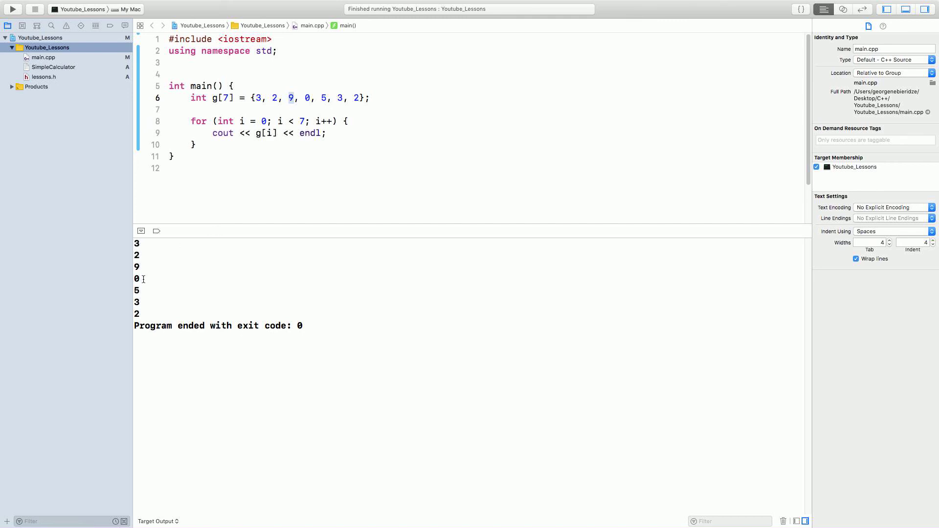
{"action": "mouse_move", "coordinate": [143, 296]}
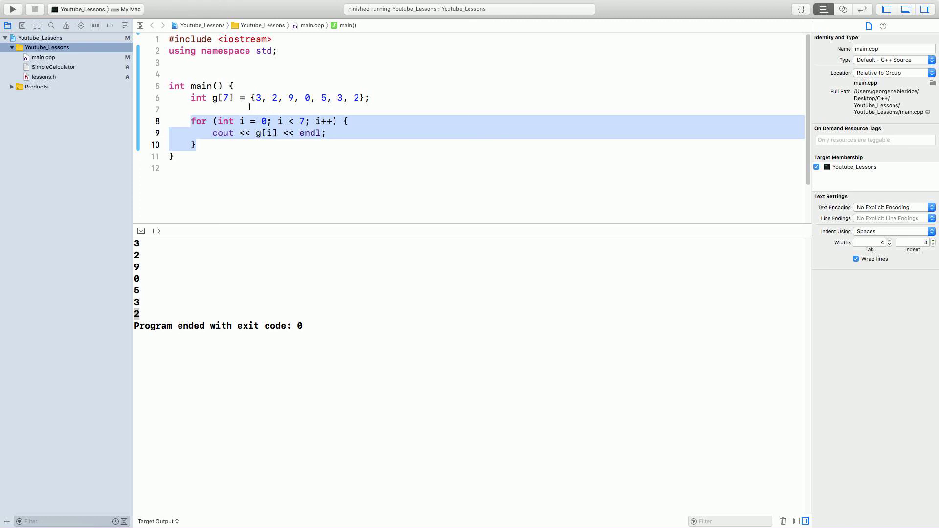
{"action": "mouse_move", "coordinate": [234, 98]}
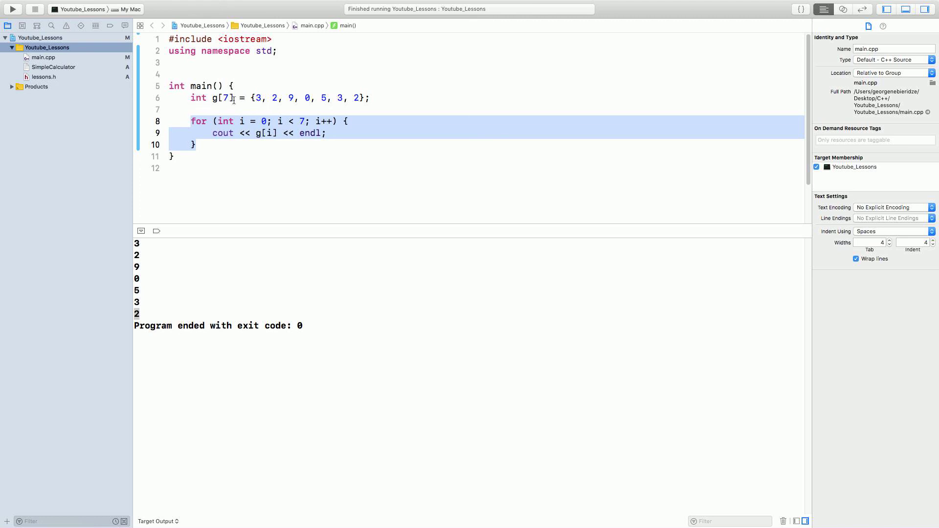